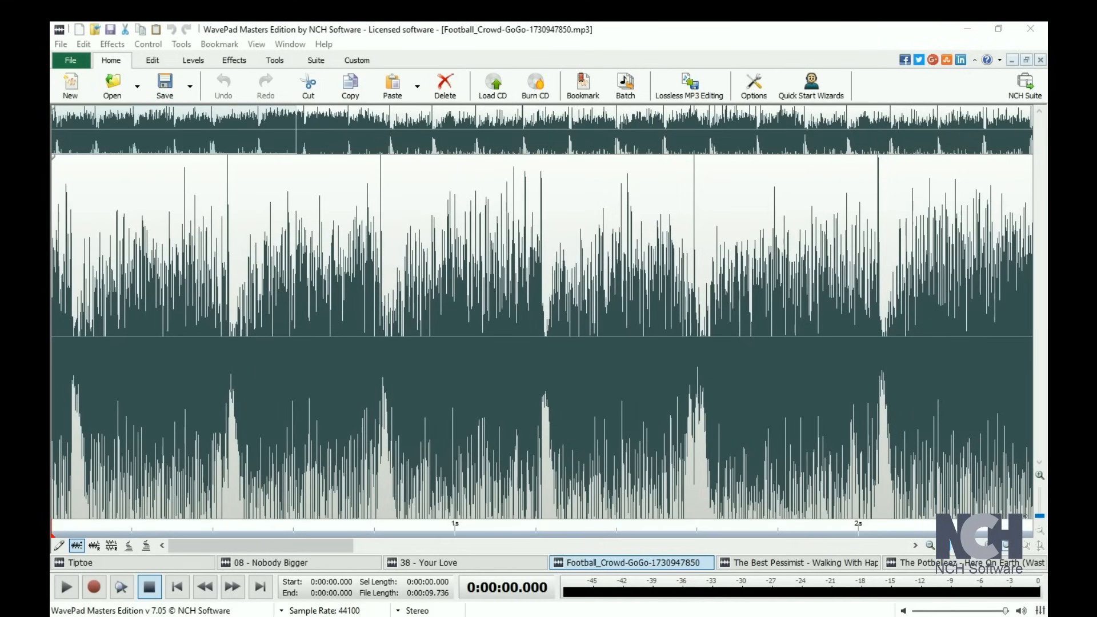
pyautogui.moveTo(220, 218)
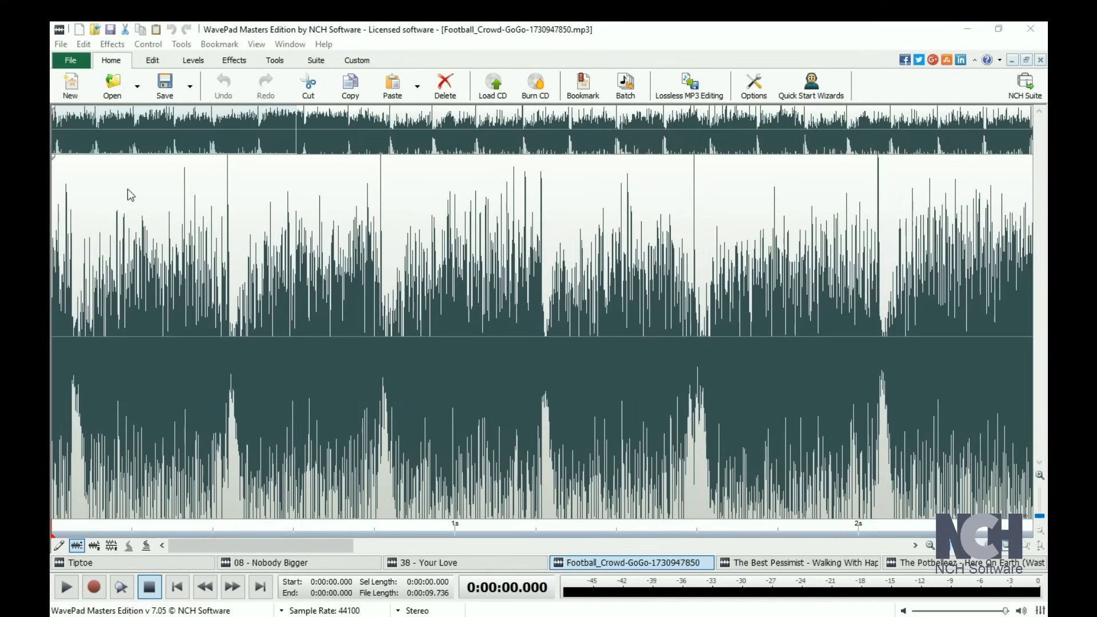
pyautogui.moveTo(78, 162)
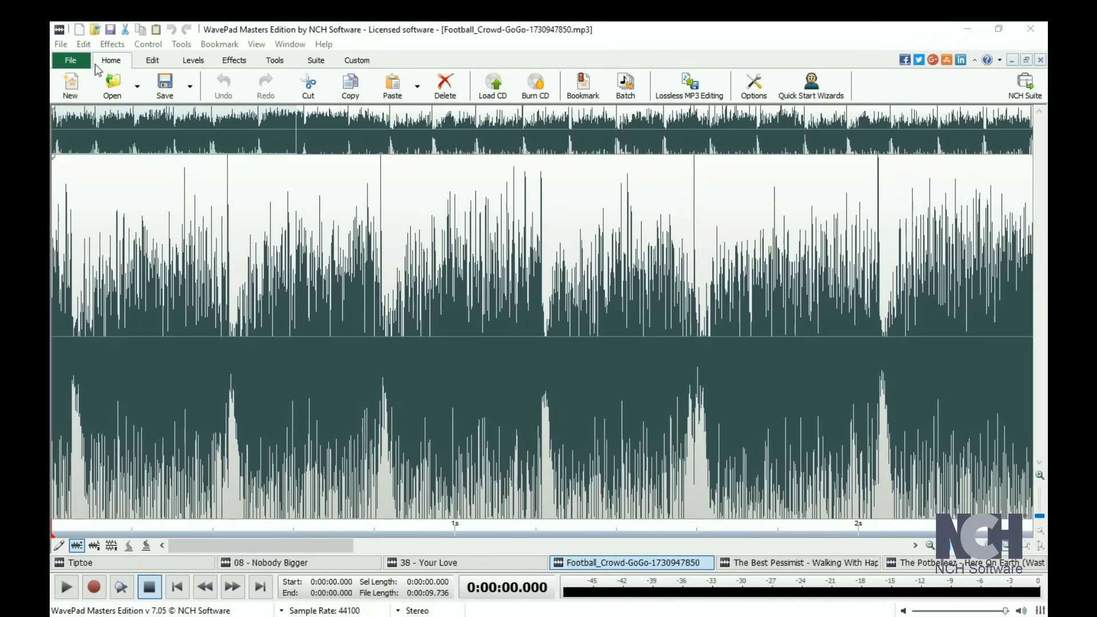
# - Browse the Effects, Custom and Home tool sets, ending on the Custom set
pyautogui.click(193, 59)
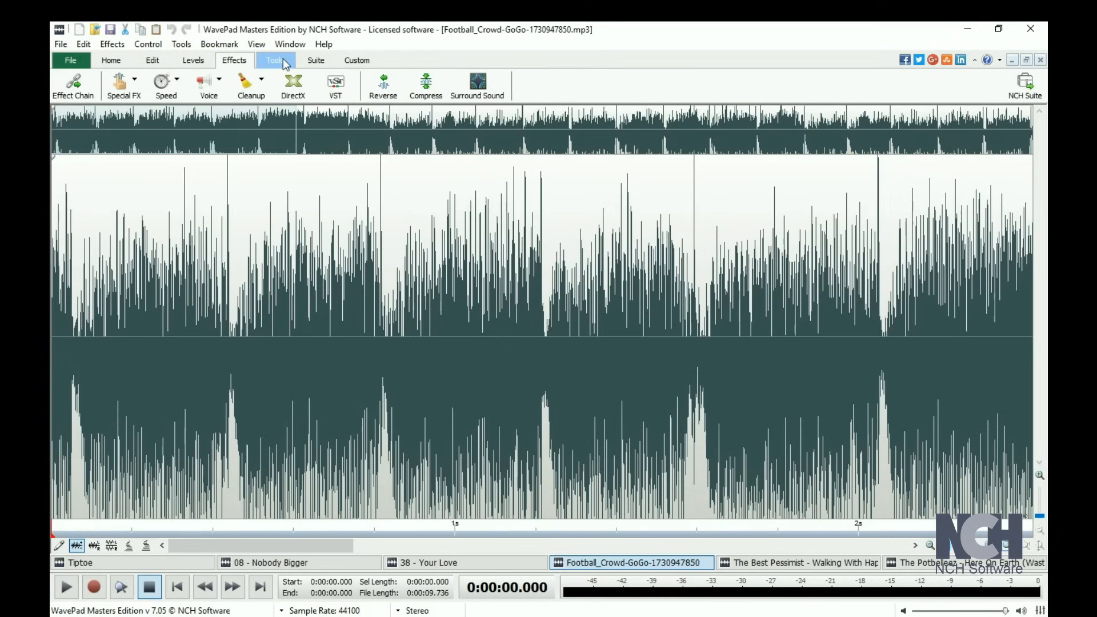
pyautogui.click(316, 60)
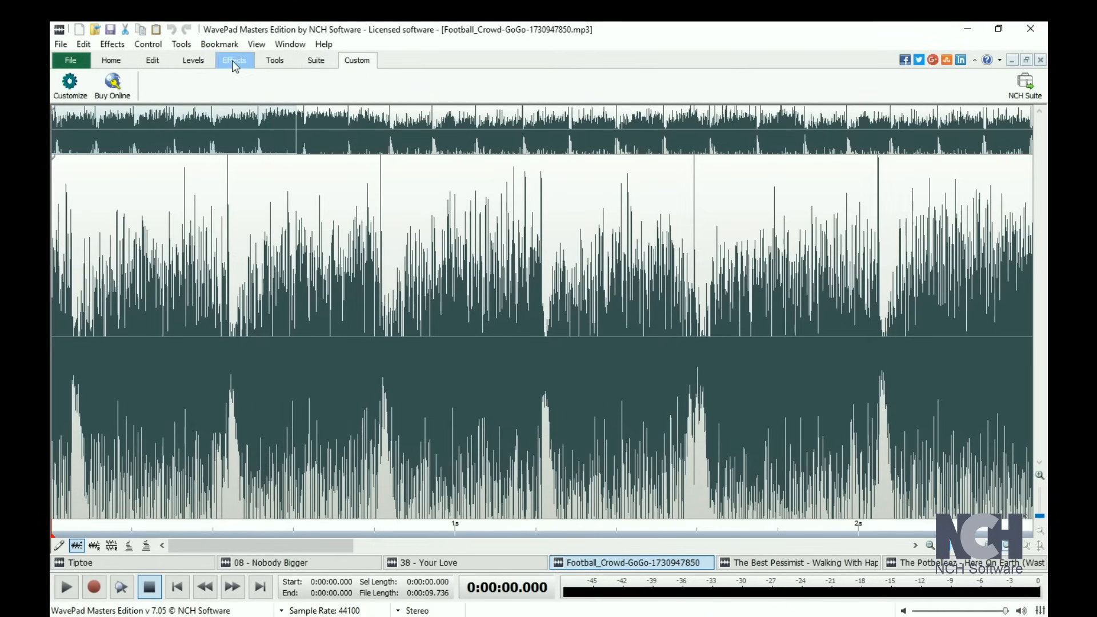
pyautogui.click(111, 60)
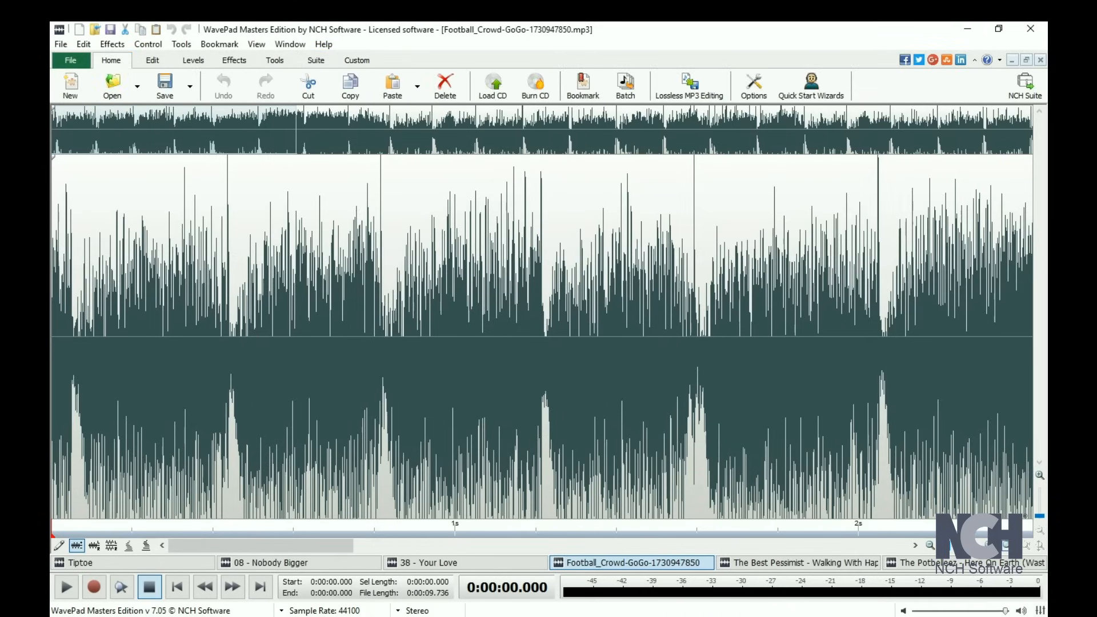
pyautogui.moveTo(349, 84)
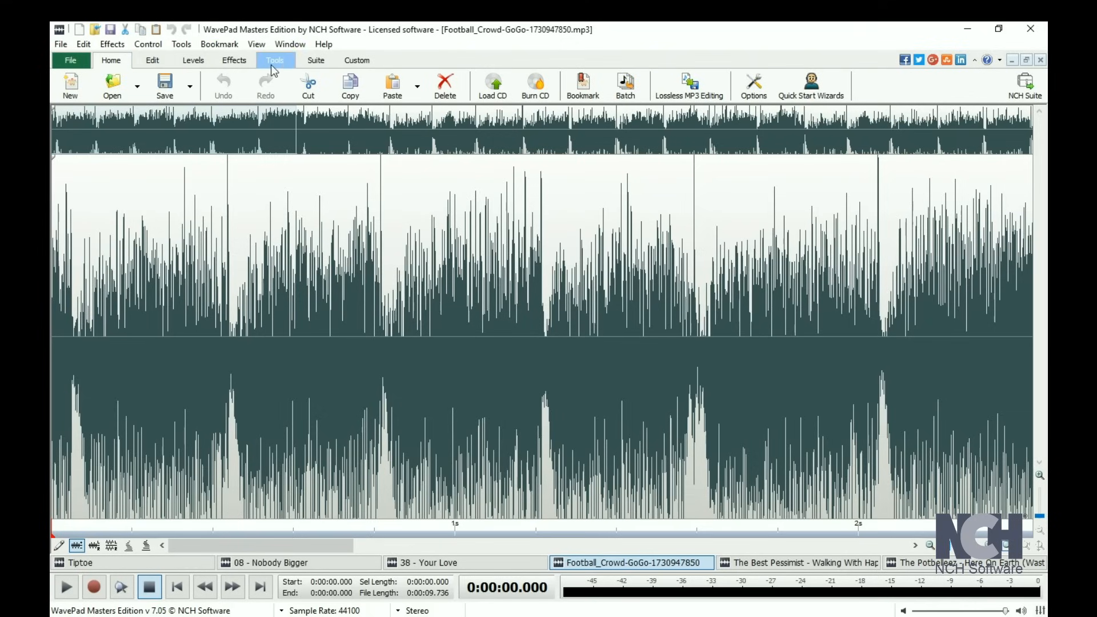
pyautogui.click(356, 60)
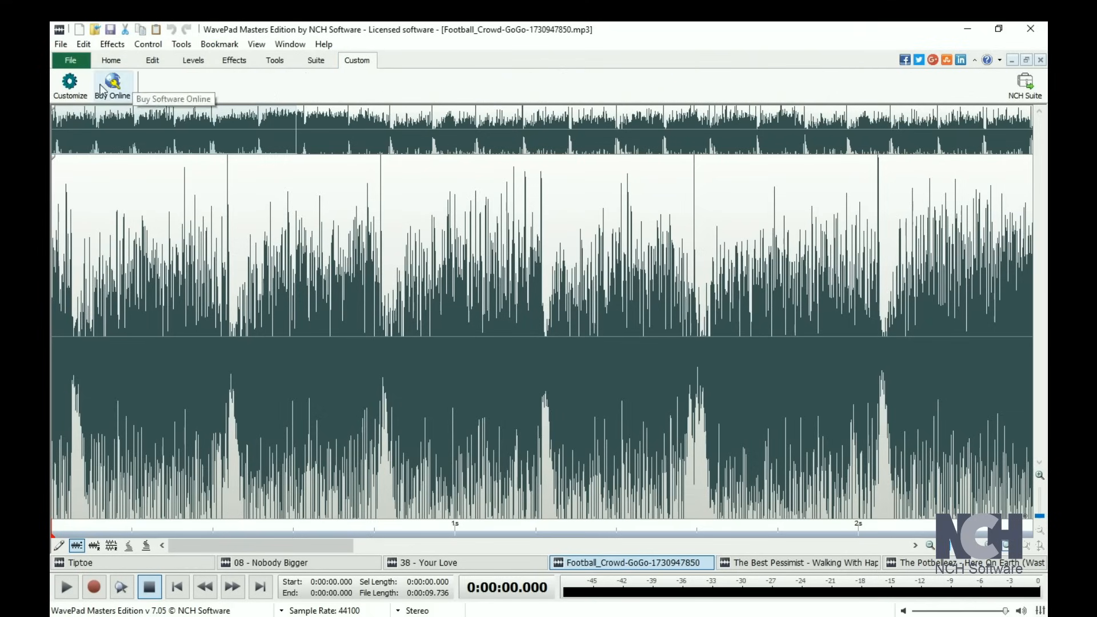
# - Add Cut, Copy, Silence, Cleanup and Edit Samples to the Custom tool tab
pyautogui.click(69, 82)
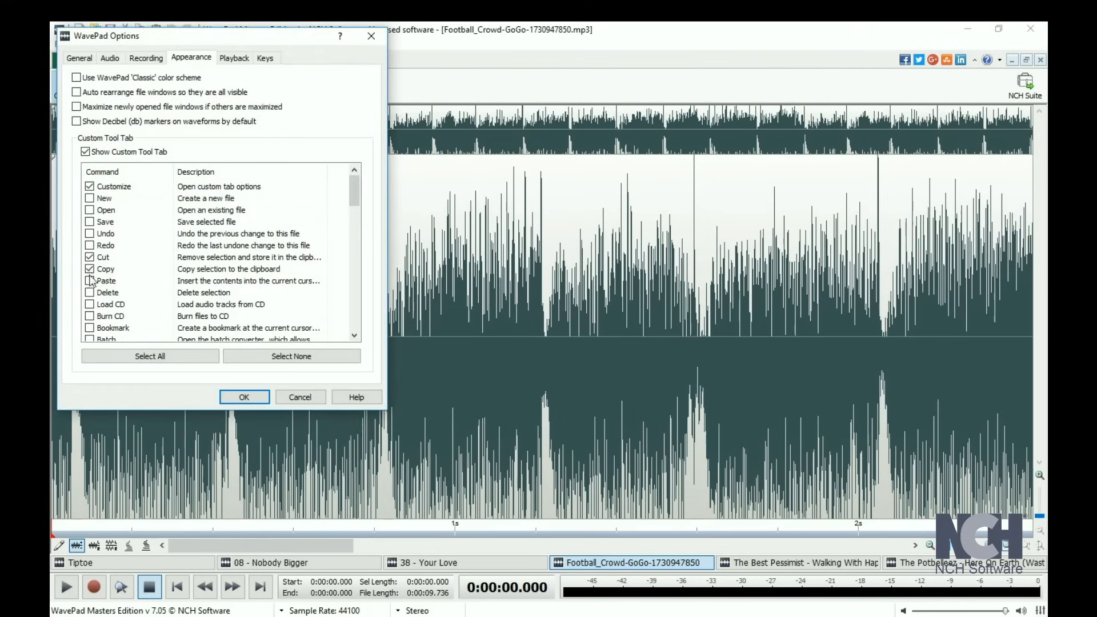
pyautogui.scroll(-3)
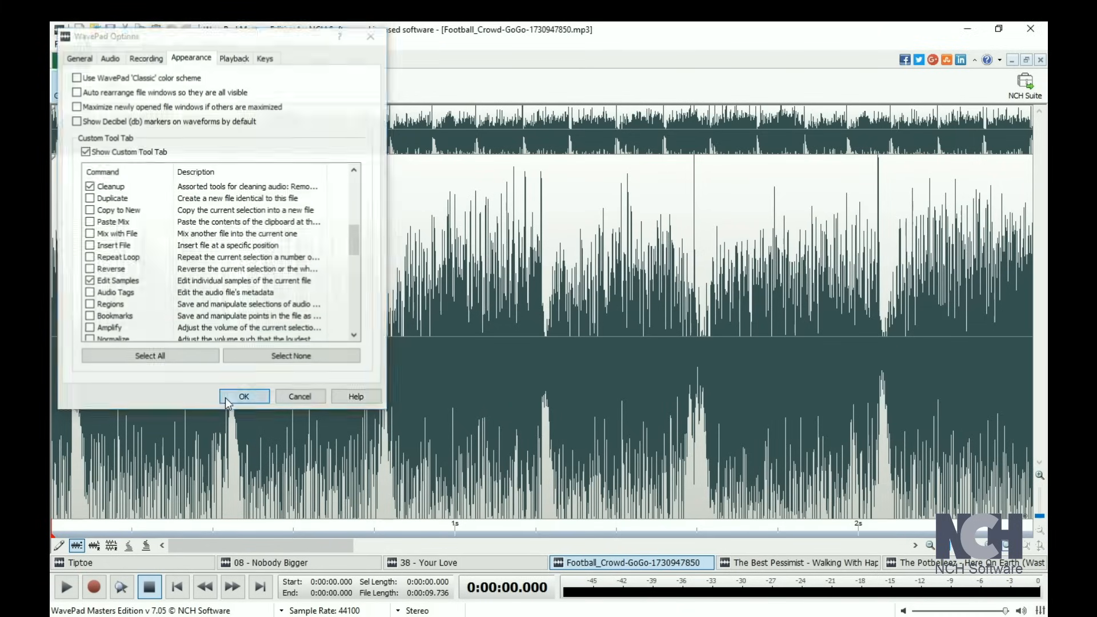
pyautogui.click(243, 396)
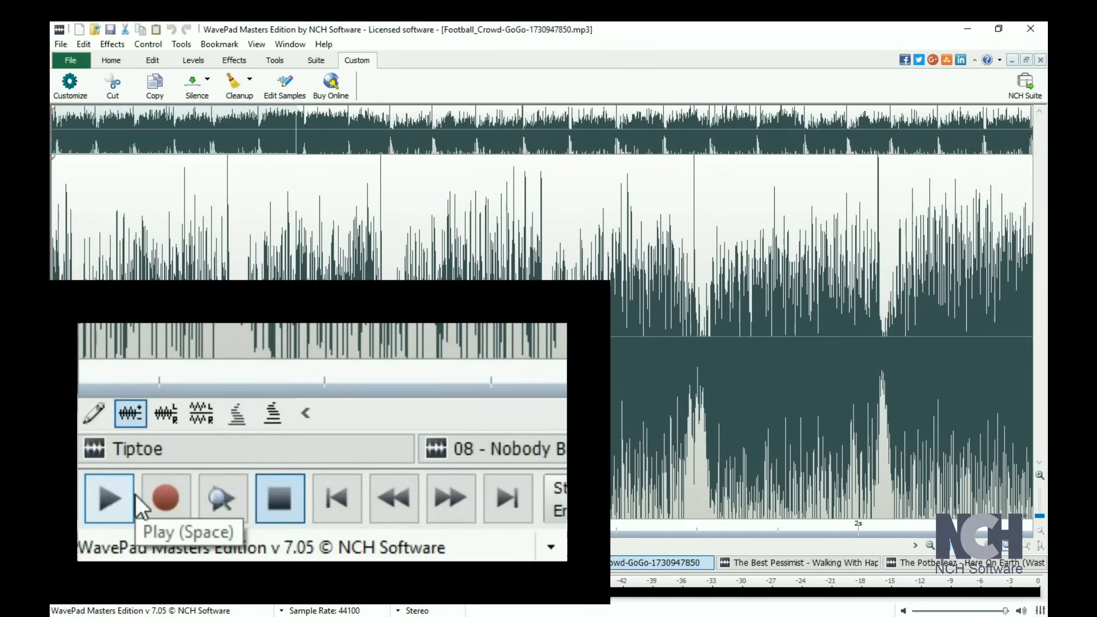
# - Play the crowd recording through to its end at about 9.7 seconds
pyautogui.click(108, 498)
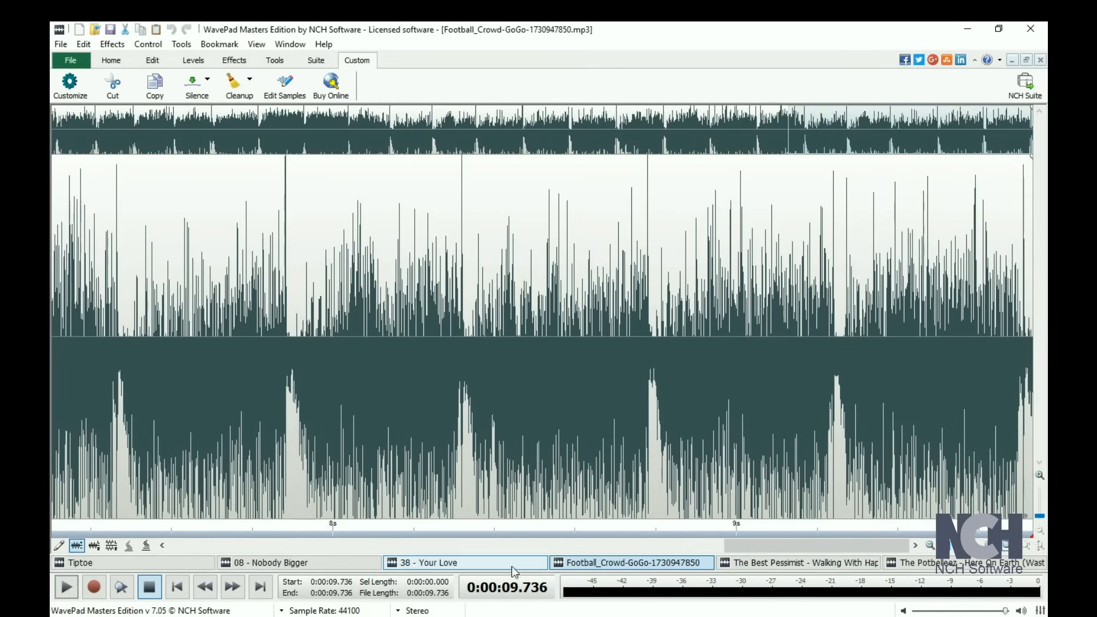
# - Switch to the '08 - Nobody Bigger' file tab
pyautogui.click(265, 563)
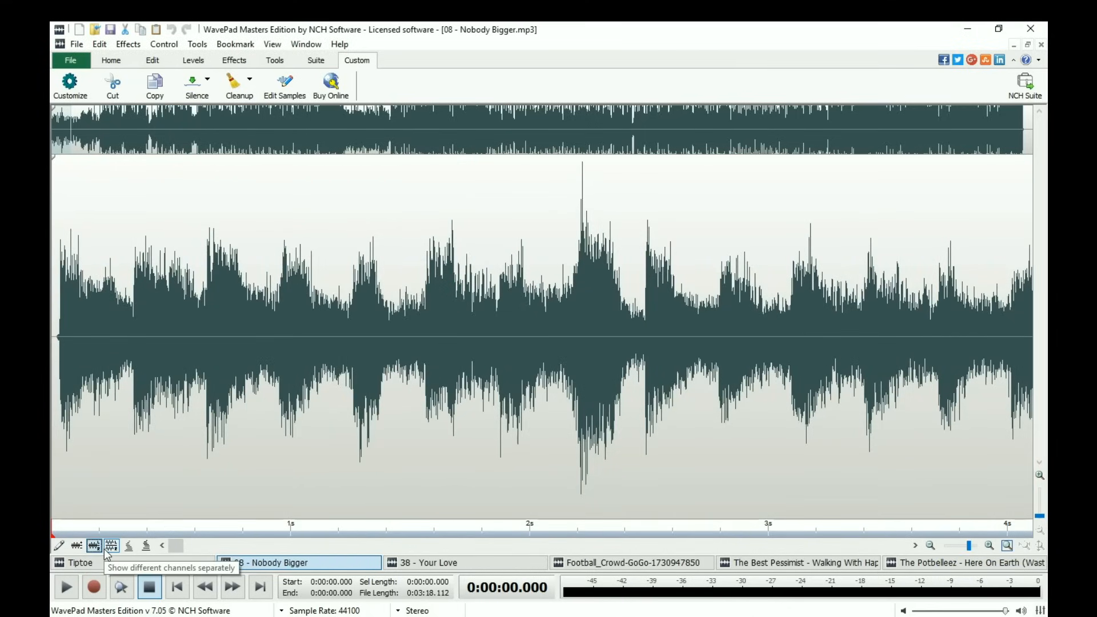
# - Try separate-channel and spectrogram views, ending with separate stereo waveforms
pyautogui.click(146, 547)
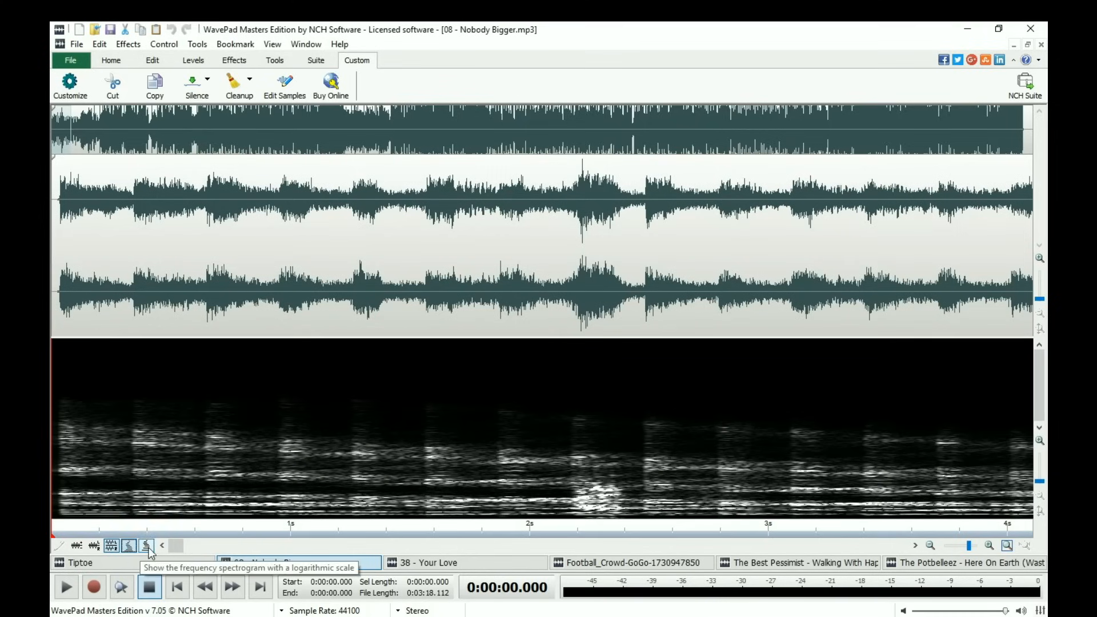
pyautogui.click(145, 546)
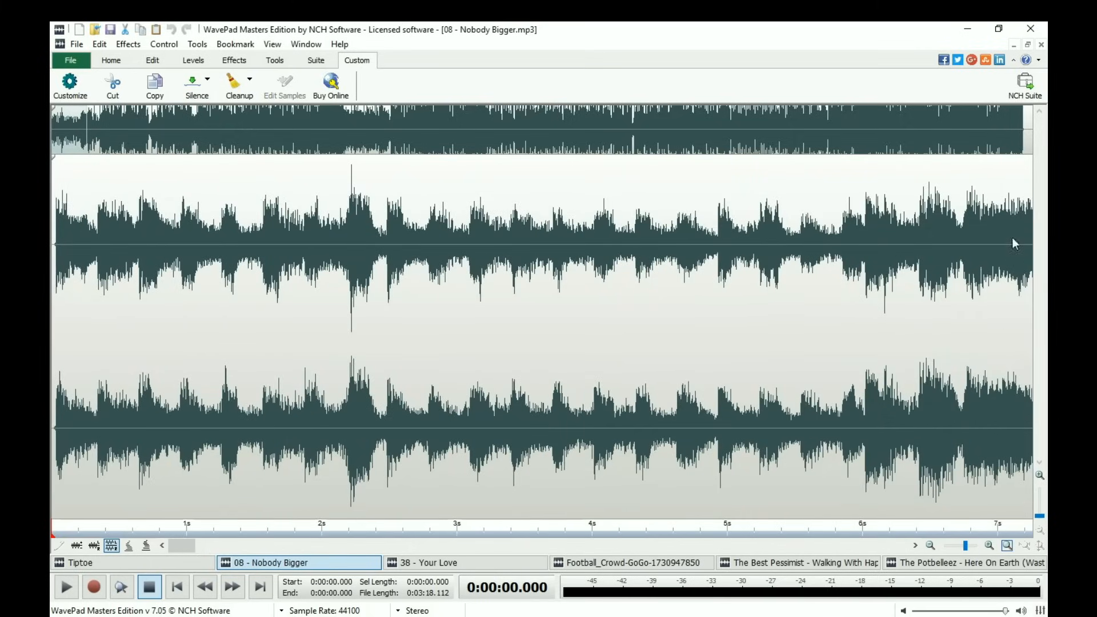
pyautogui.click(1040, 60)
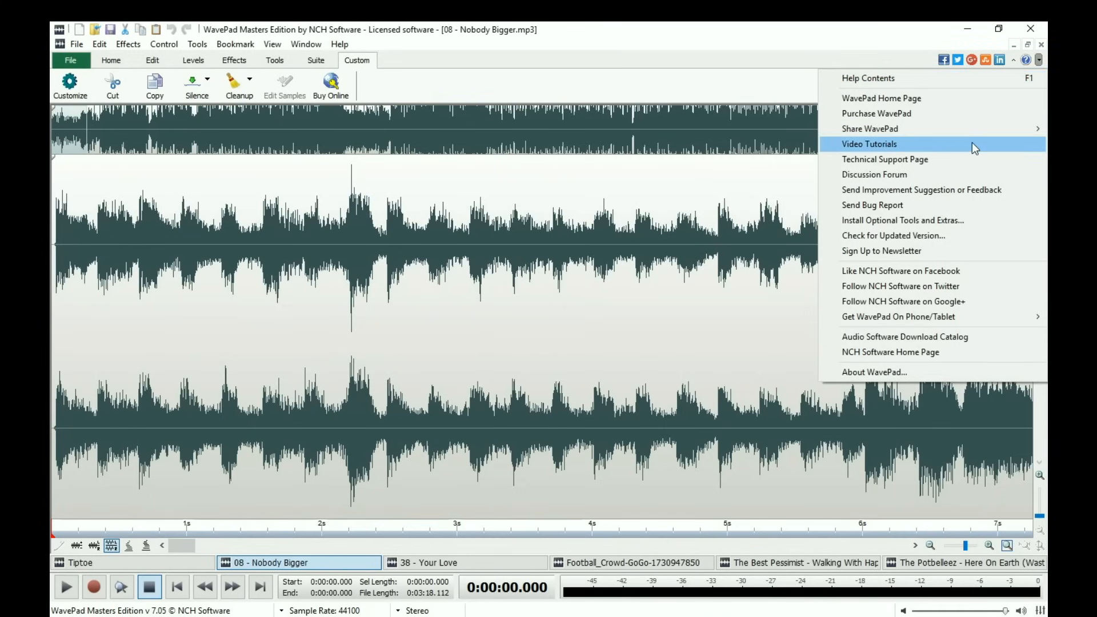
pyautogui.moveTo(951, 236)
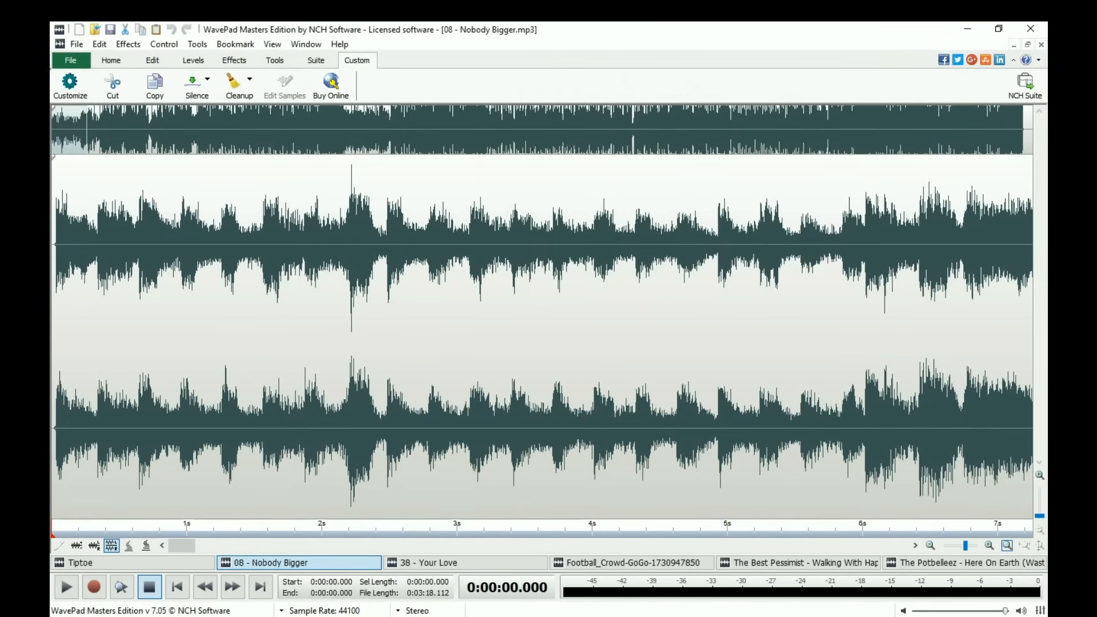
# - Return to the Home tool set after silencing about 1.7–2.1 s
pyautogui.click(111, 60)
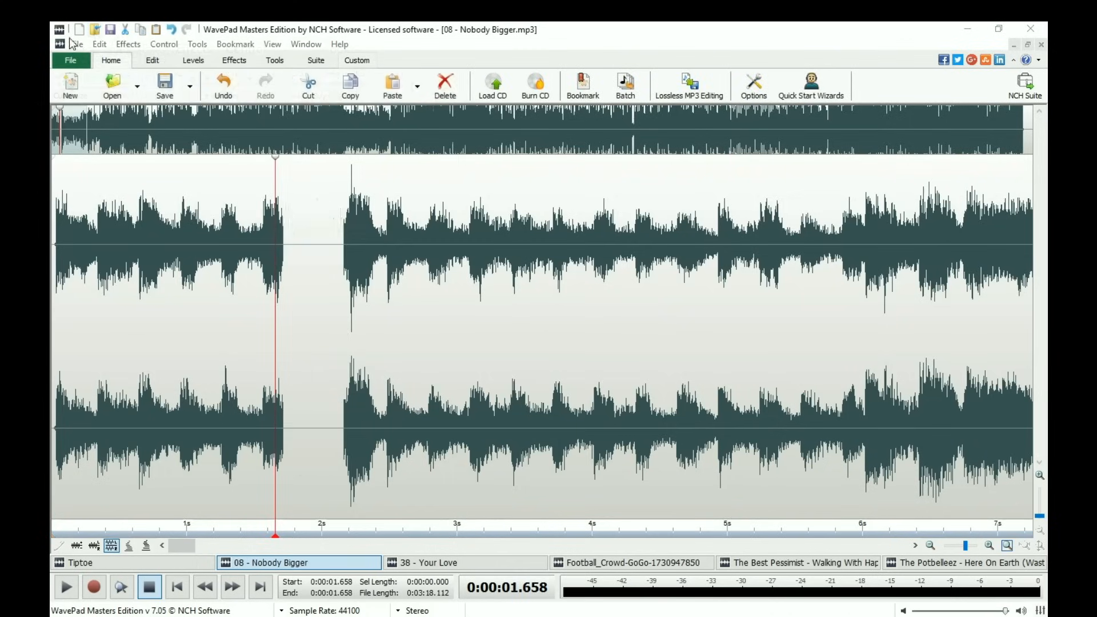